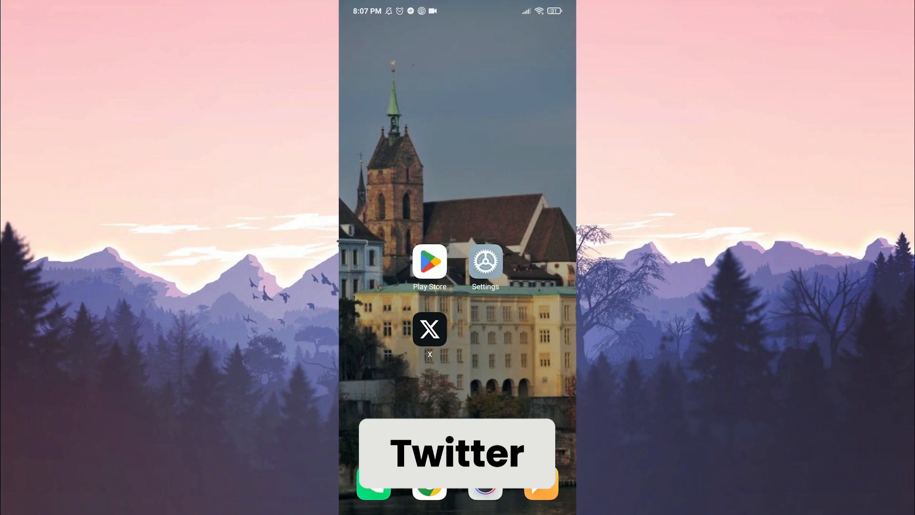
- Allow the X app to show notifications from its App info page in Android Settings
left_click(429, 328)
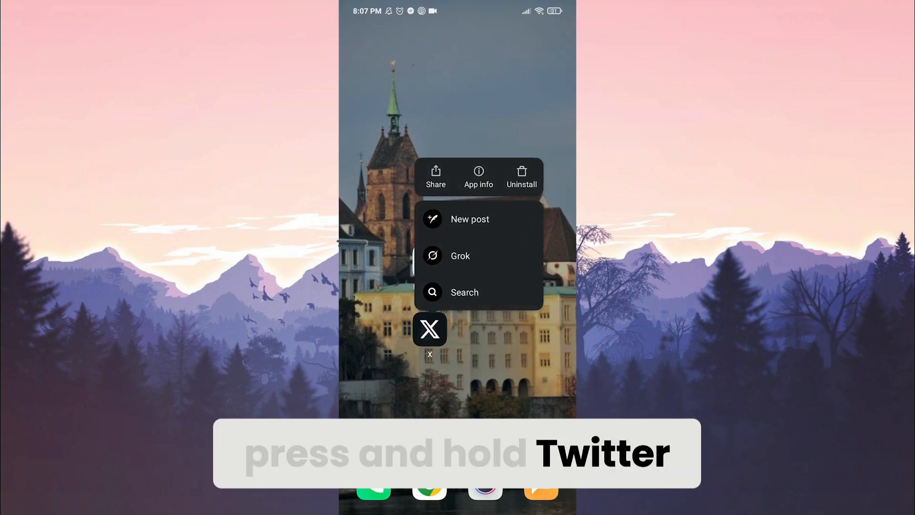
left_click(479, 175)
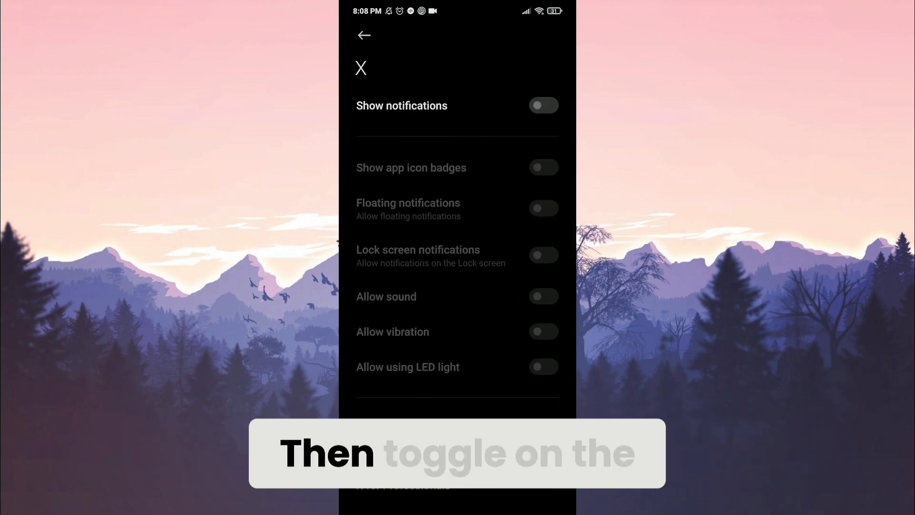
left_click(544, 105)
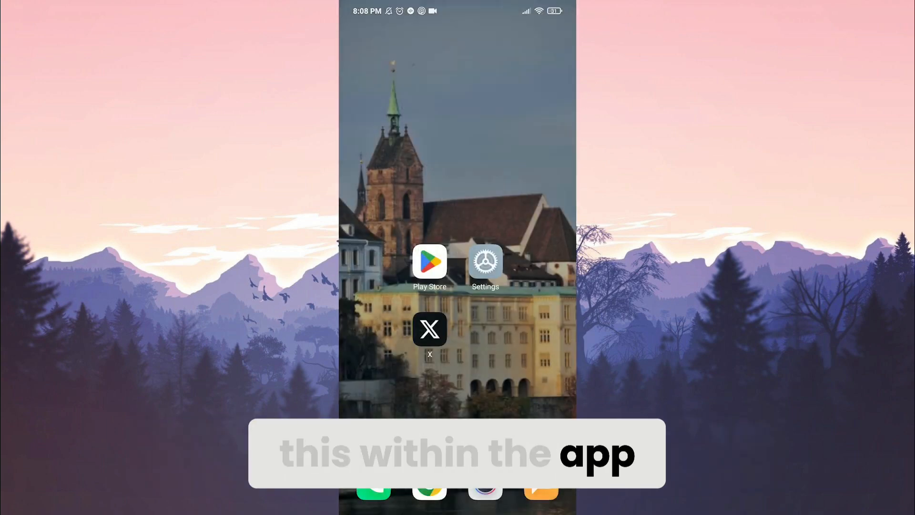
- Turn on push notifications in X's Settings and privacy > Notifications > Preferences
left_click(429, 328)
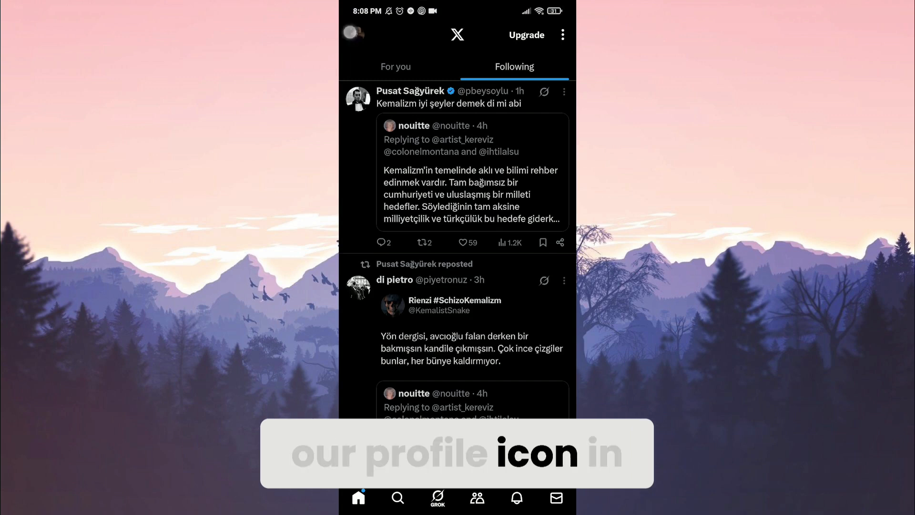
left_click(353, 34)
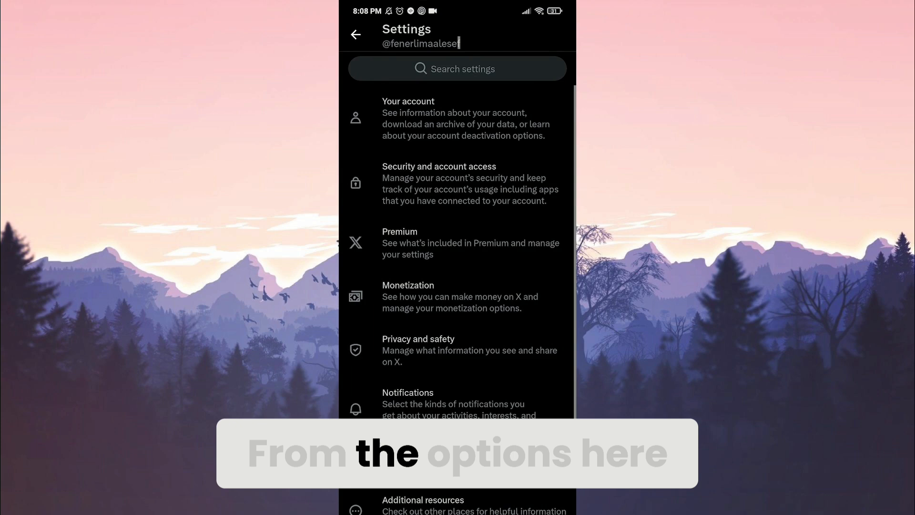
left_click(408, 402)
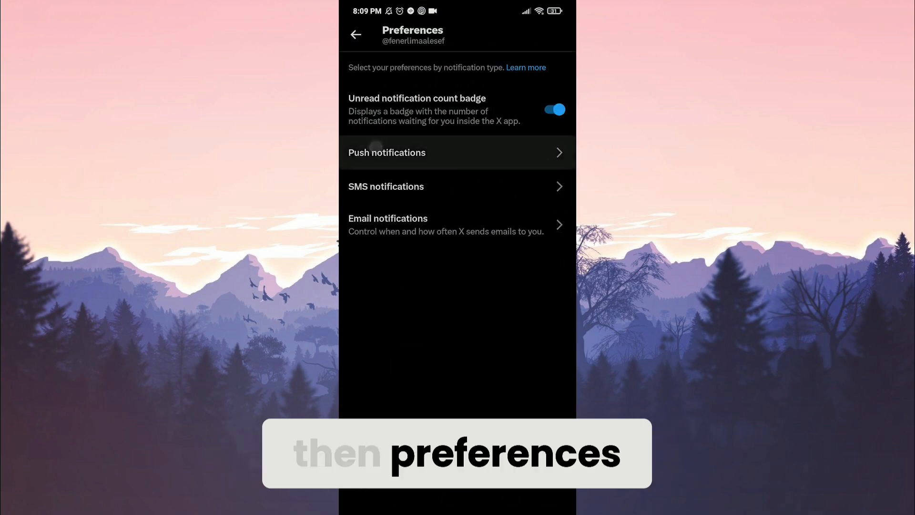
left_click(387, 152)
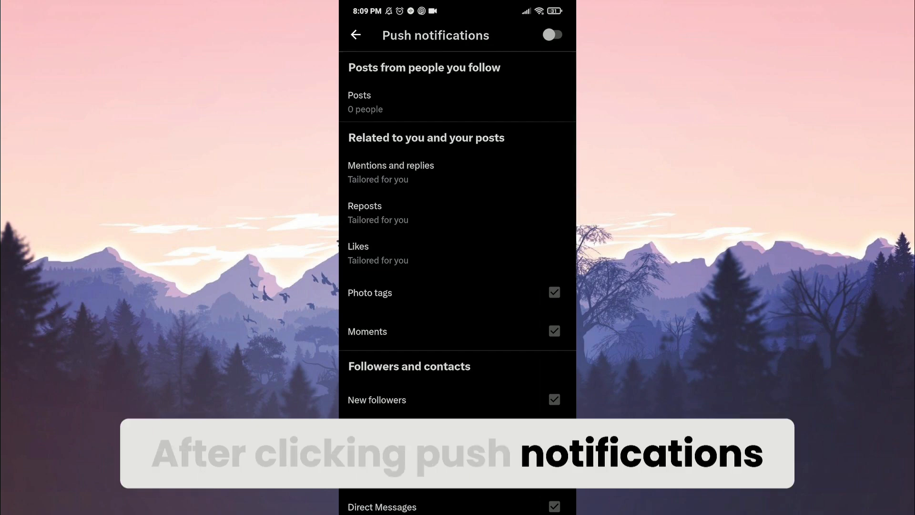
left_click(551, 34)
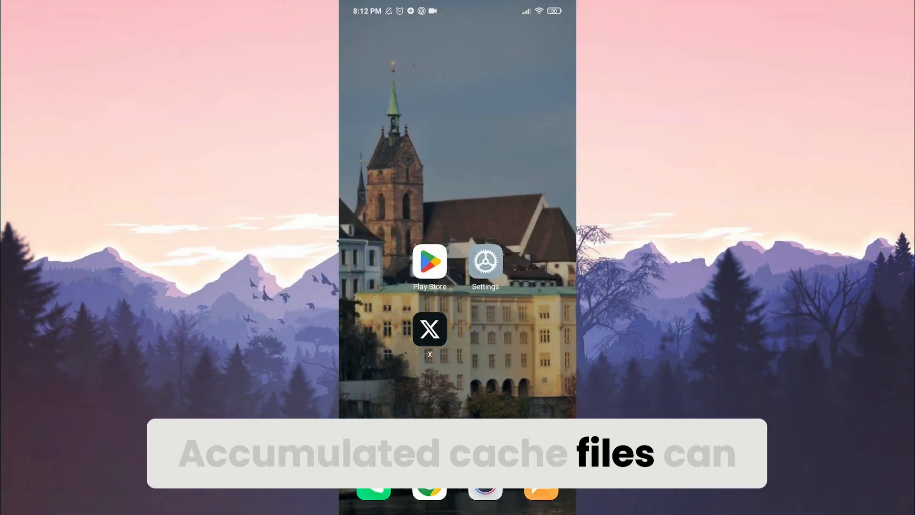
- Clear X's cached data from its storage page in Settings, then uninstall the app
left_click(484, 263)
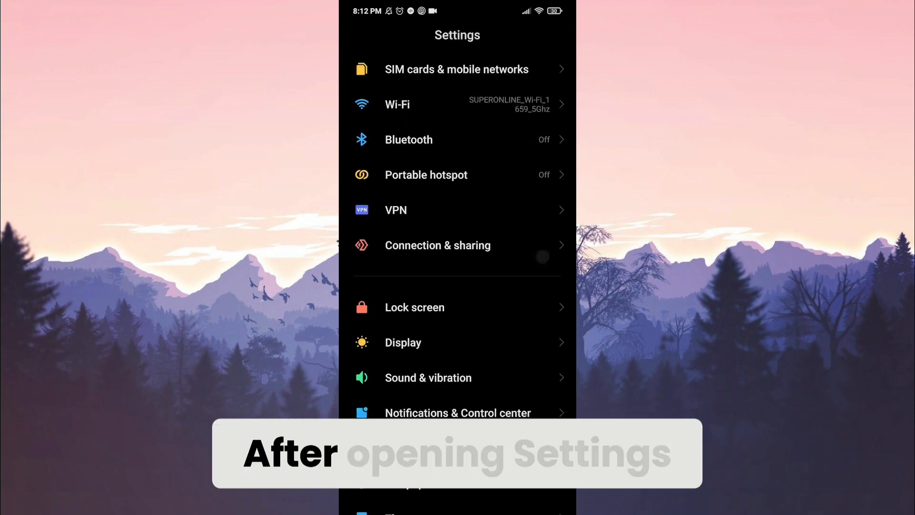
scroll("down", 3)
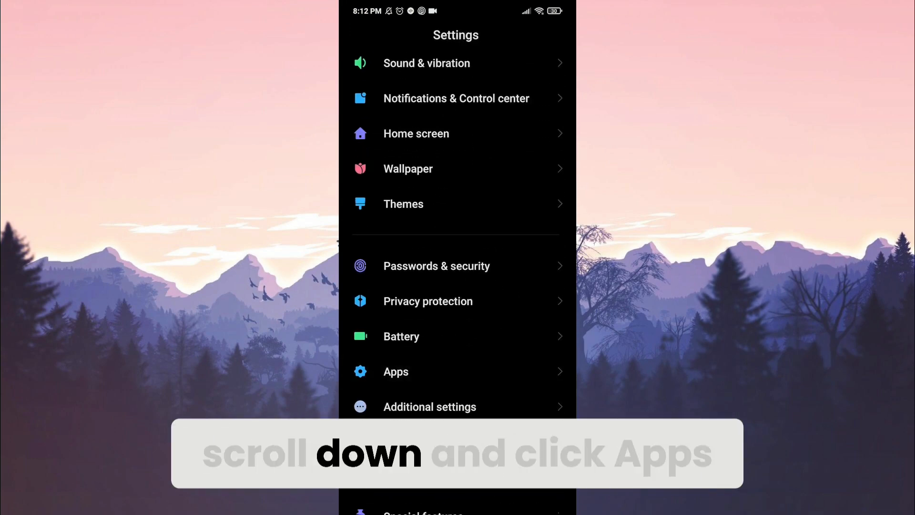
left_click(395, 372)
type("x")
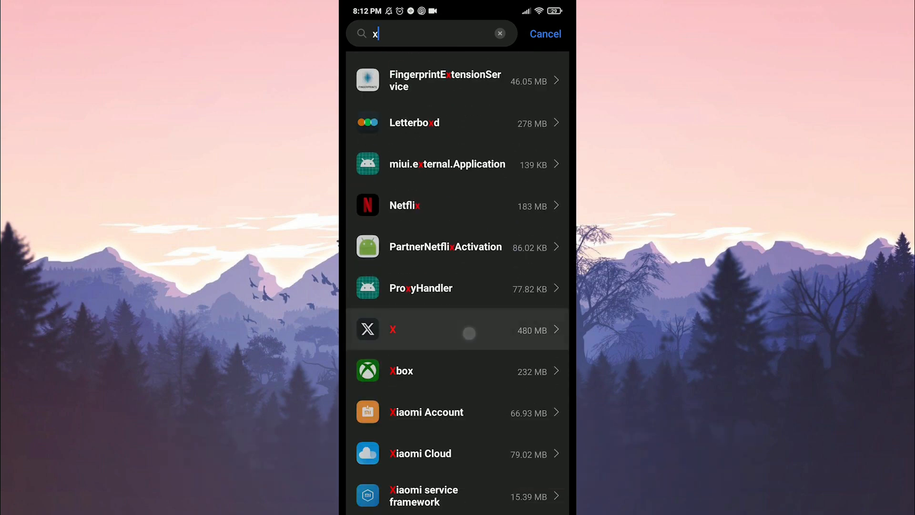
left_click(457, 329)
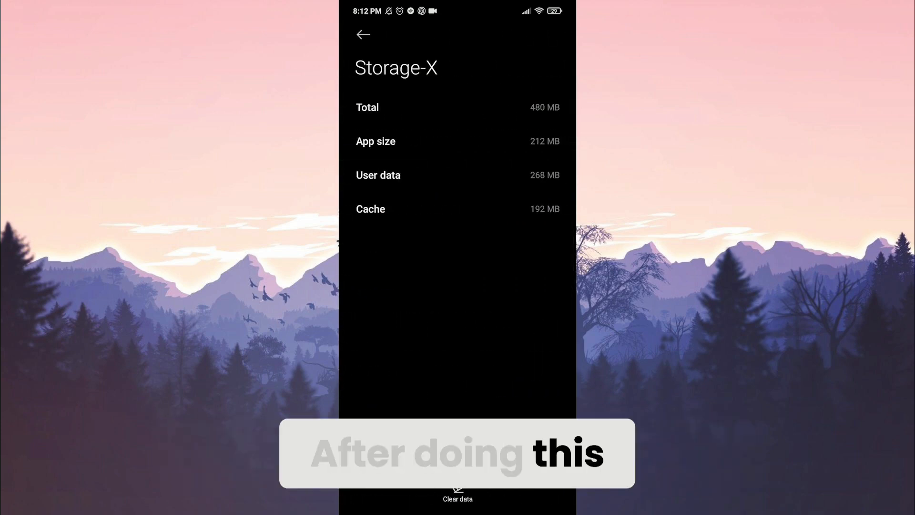
left_click(457, 498)
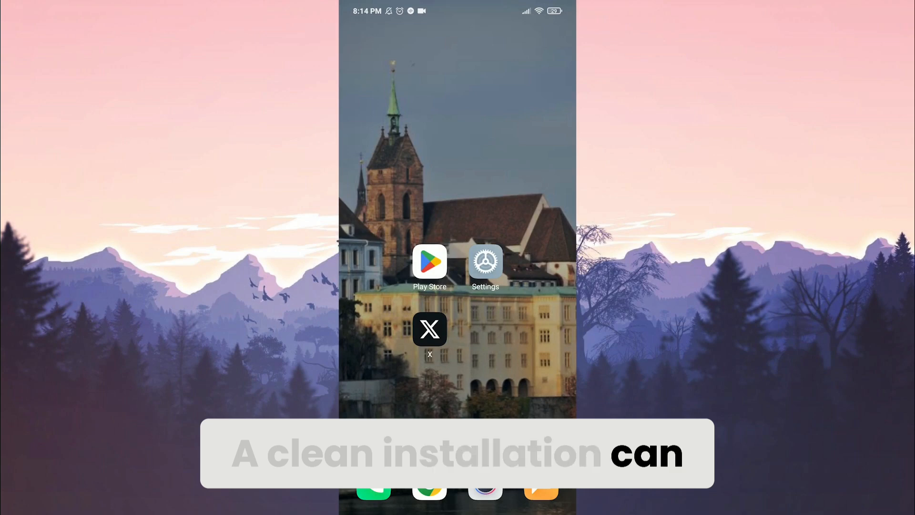
left_click(429, 329)
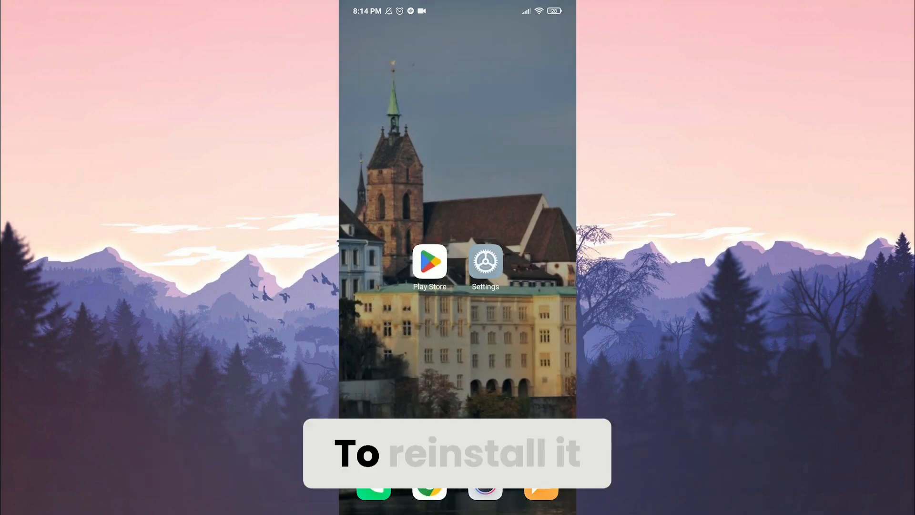
- Search the Play Store for 'x' to find and reinstall the X app
left_click(429, 261)
type("x")
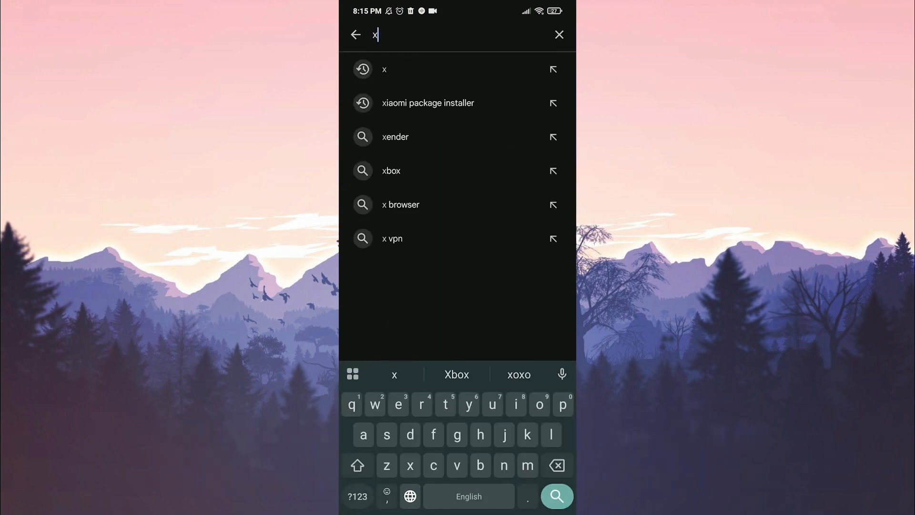
left_click(384, 69)
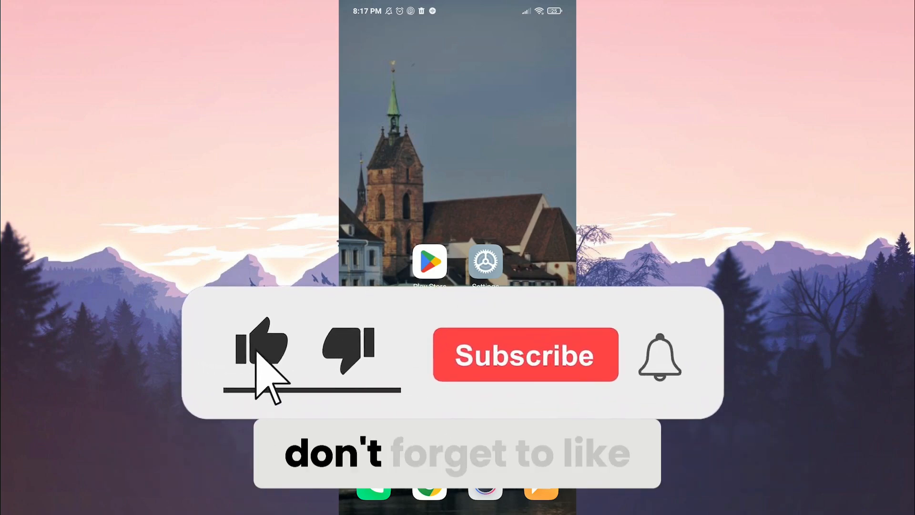
left_click(260, 356)
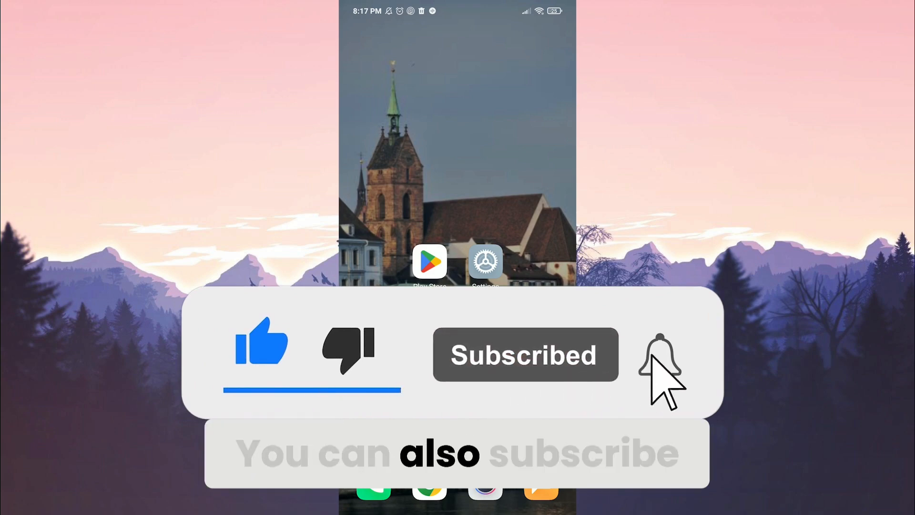
left_click(658, 356)
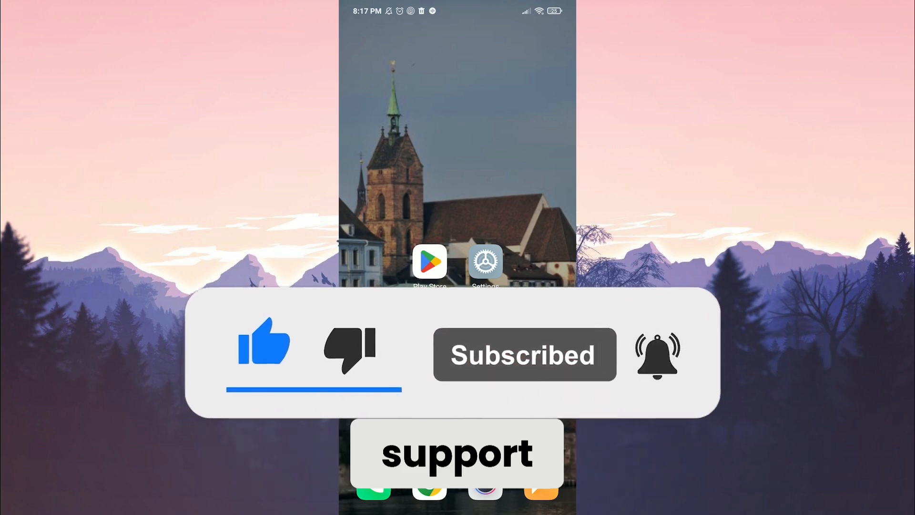